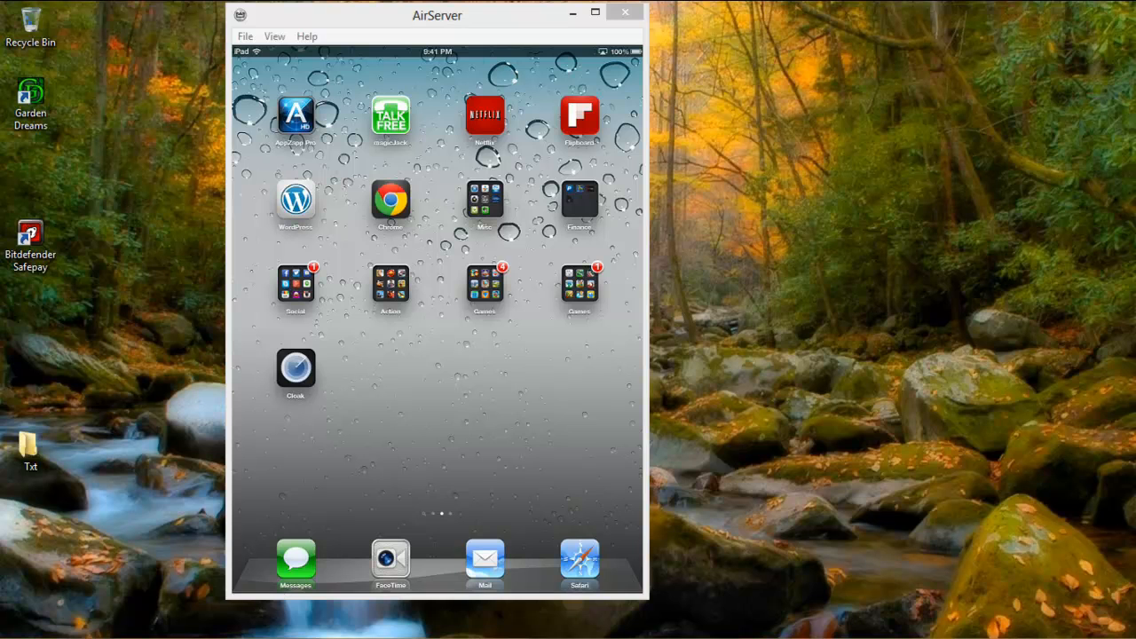
- Launch the Cloak app from the mirrored iPad's home screen
{"action": "left_click", "coordinate": [296, 369]}
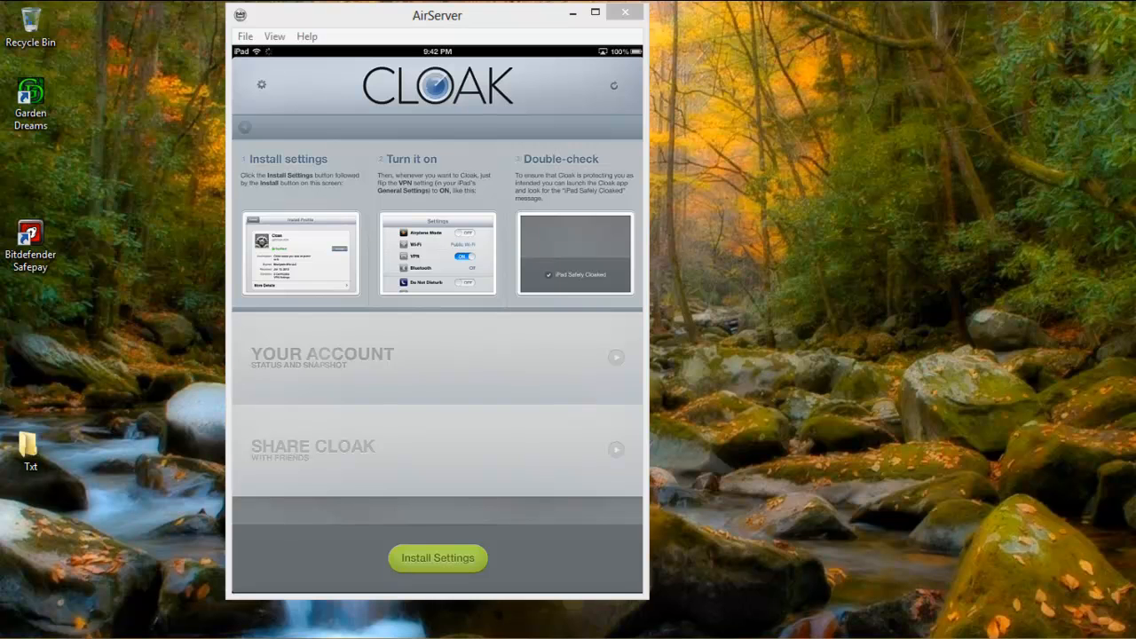
- Tap Install Settings in Cloak to bring up the getcloak.com profile prompt
{"action": "left_click", "coordinate": [437, 557]}
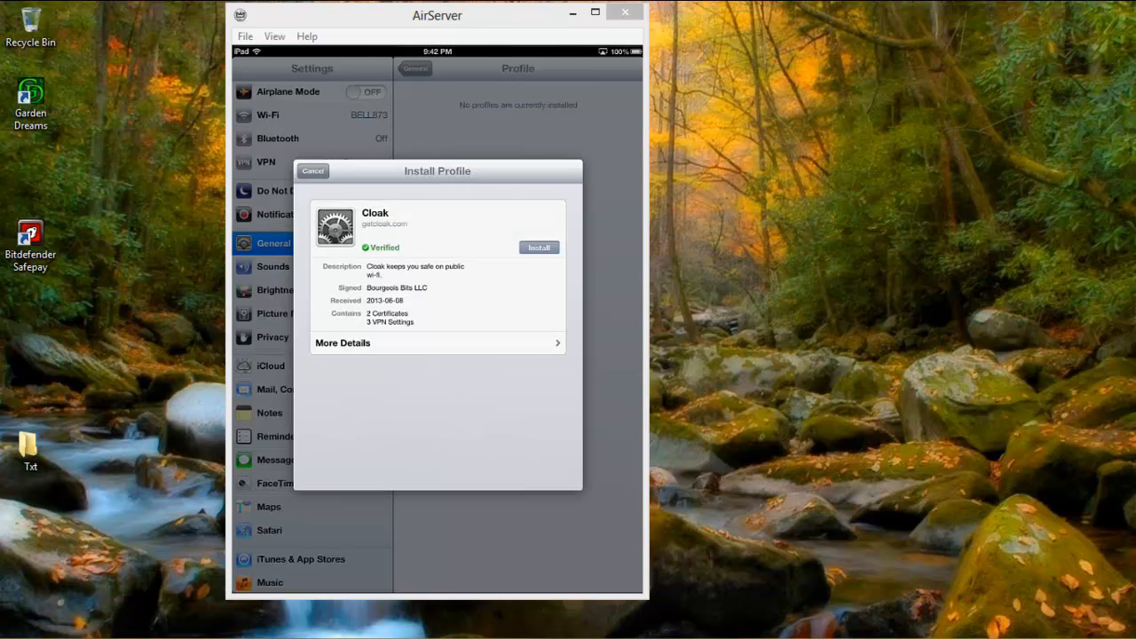
- Install the verified Cloak profile, confirm Install Now, and dismiss with Done
{"action": "left_click", "coordinate": [539, 248]}
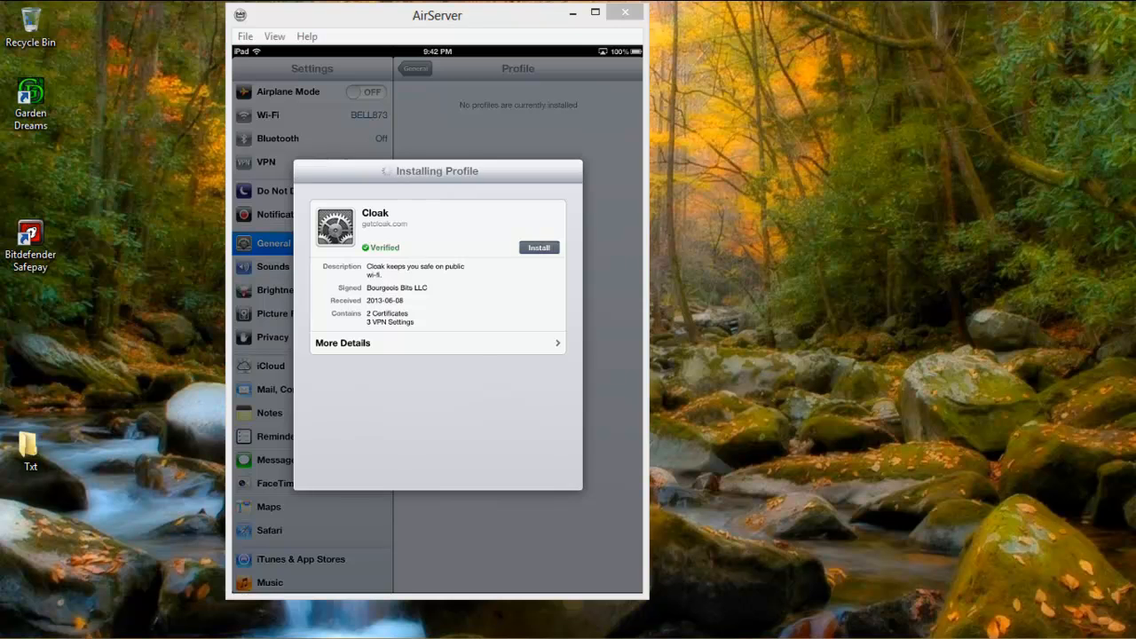
{"action": "left_click", "coordinate": [539, 248]}
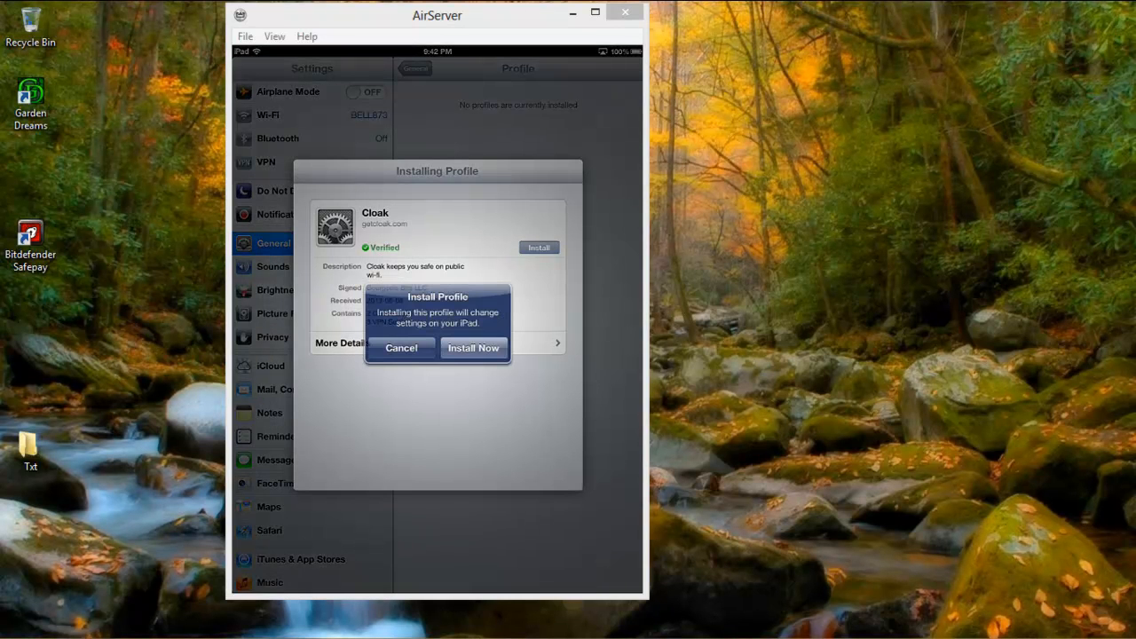
{"action": "left_click", "coordinate": [473, 347]}
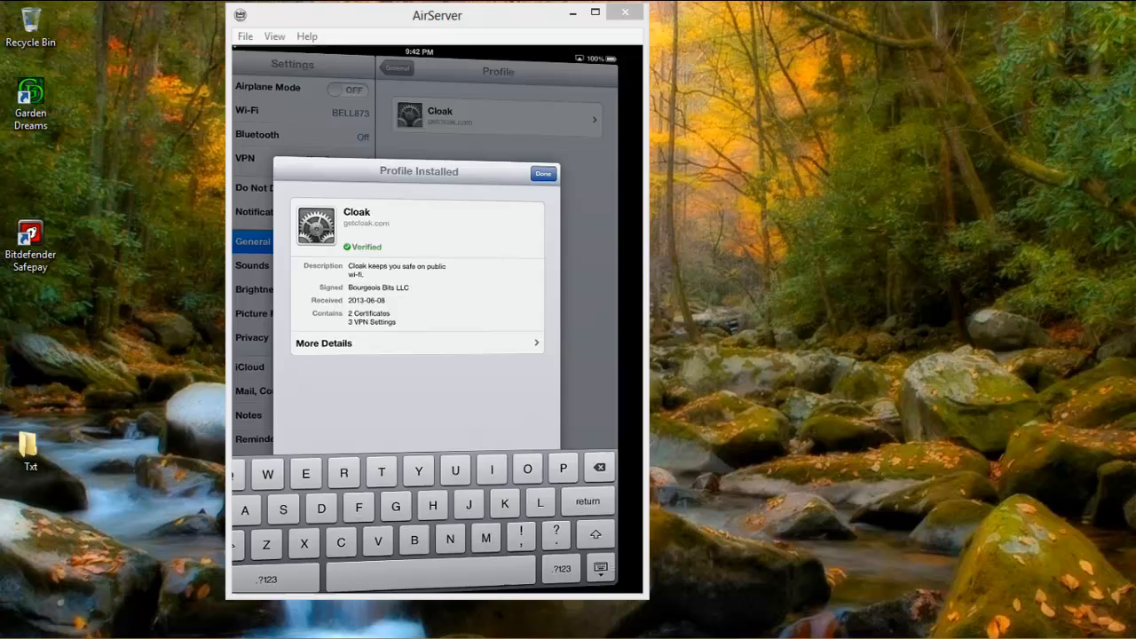
{"action": "left_click", "coordinate": [542, 173]}
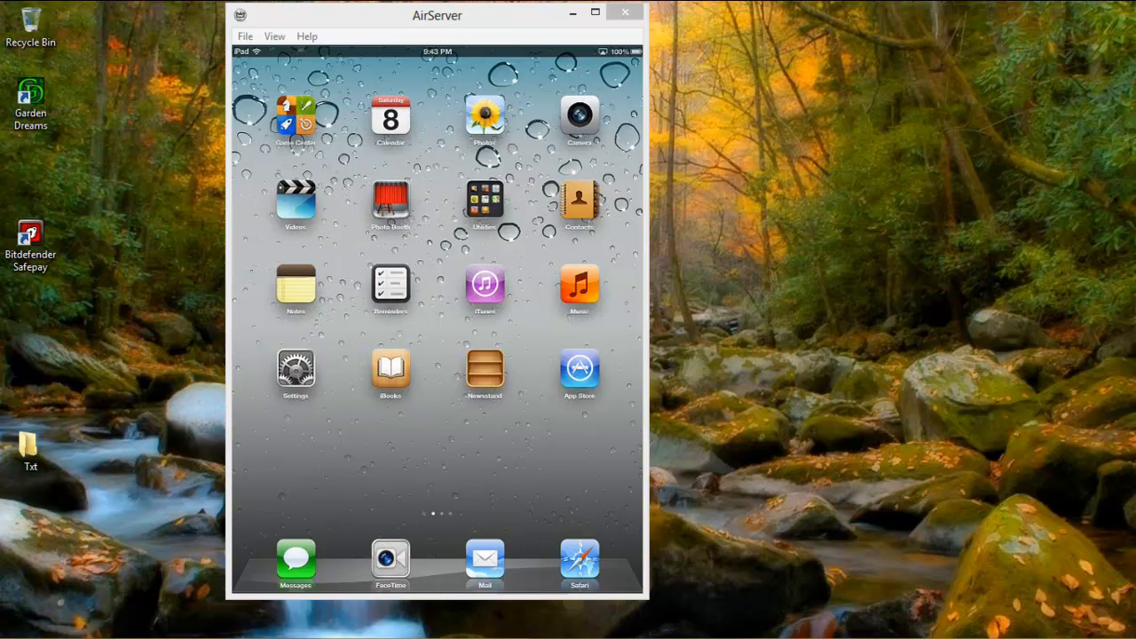
- Select Cloak (Fastest Available) as the iPad's VPN, then swipe to the Cloak page
{"action": "left_click", "coordinate": [295, 368]}
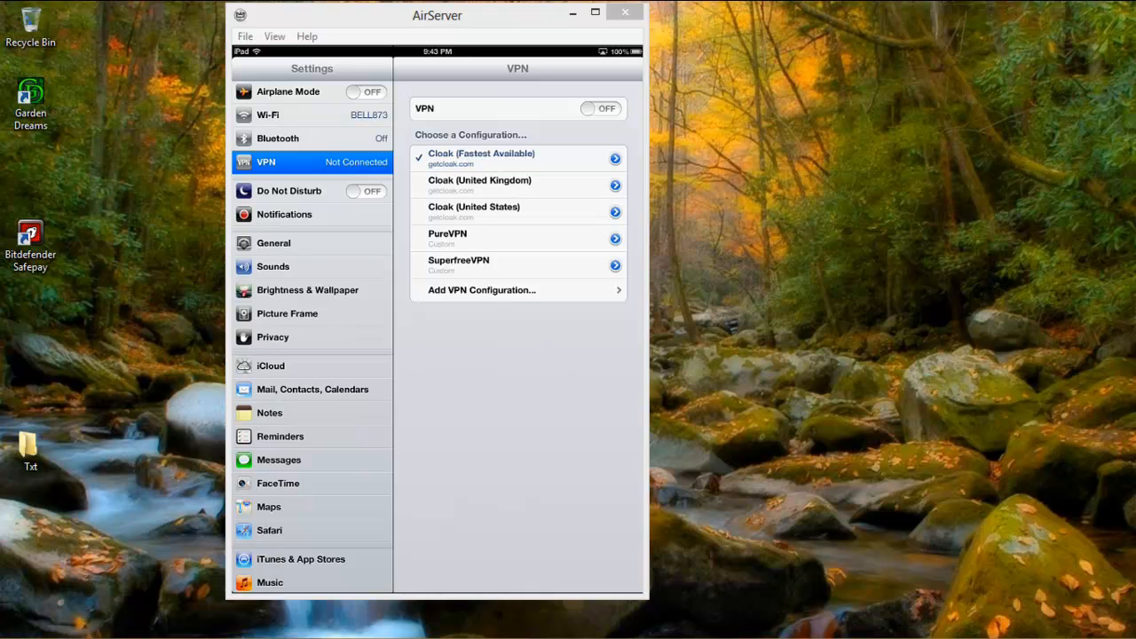
{"action": "left_click", "coordinate": [600, 108]}
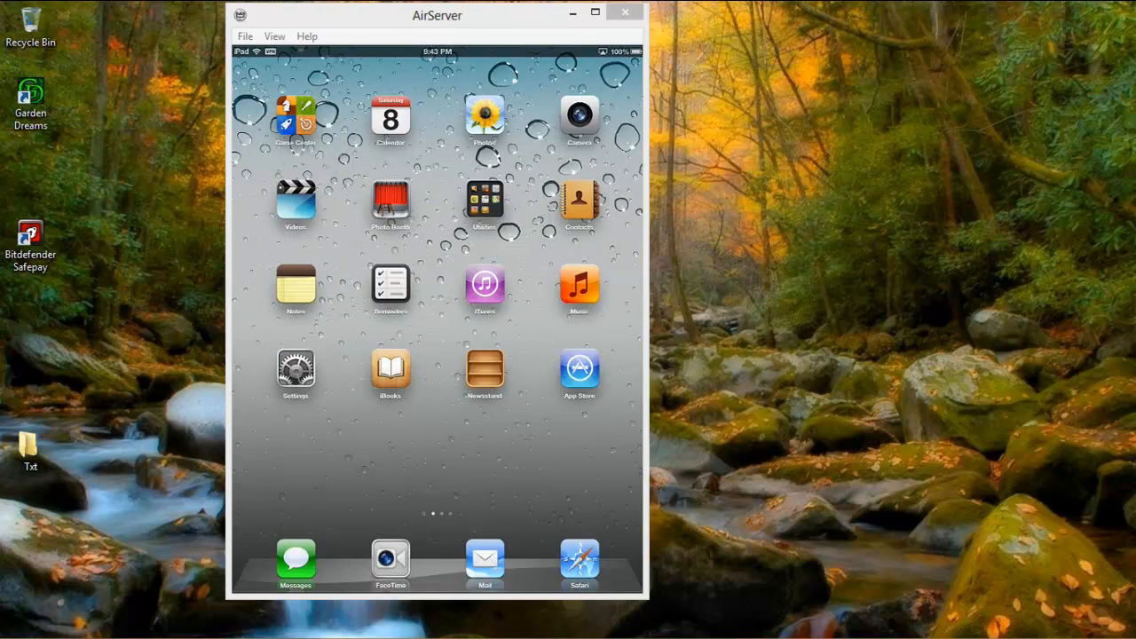
{"action": "scroll", "scroll_direction": "left", "scroll_amount": 3}
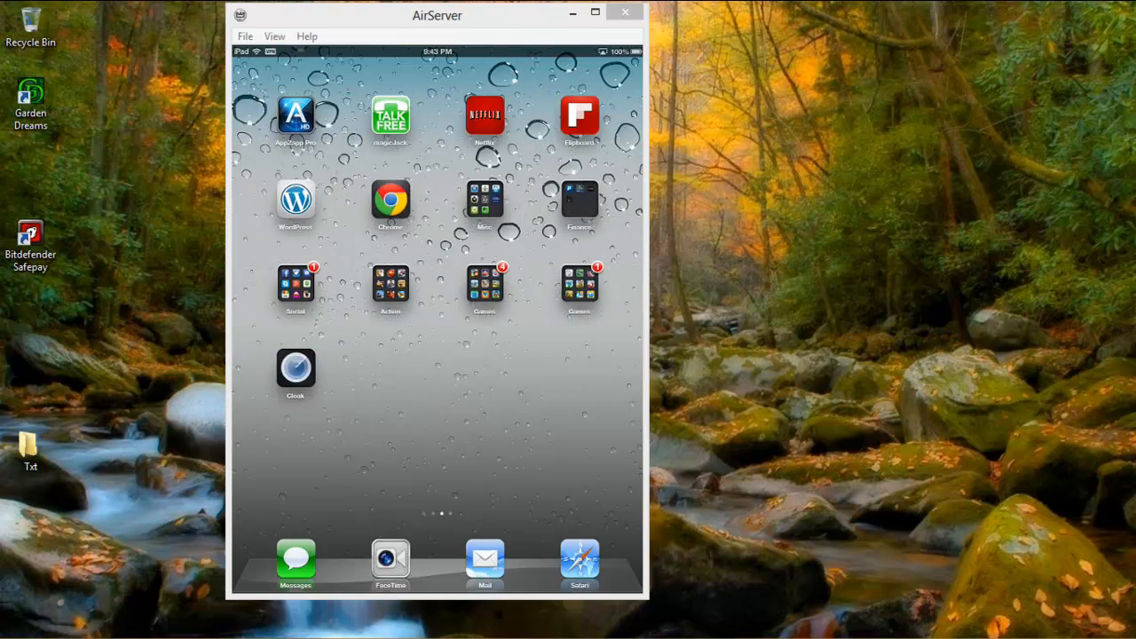